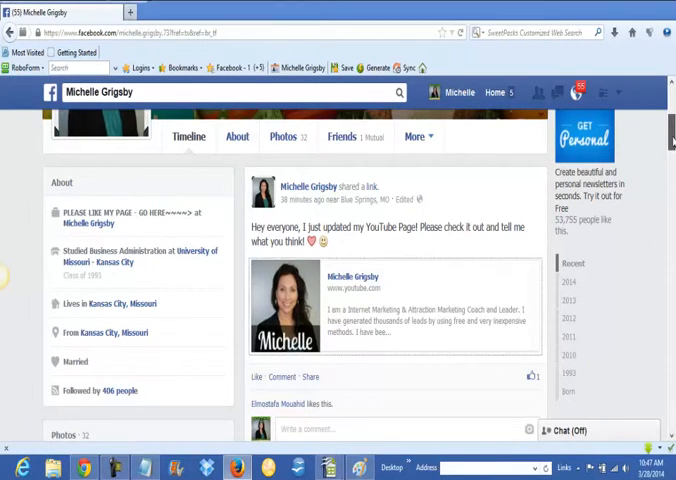
pyautogui.scroll(-3)
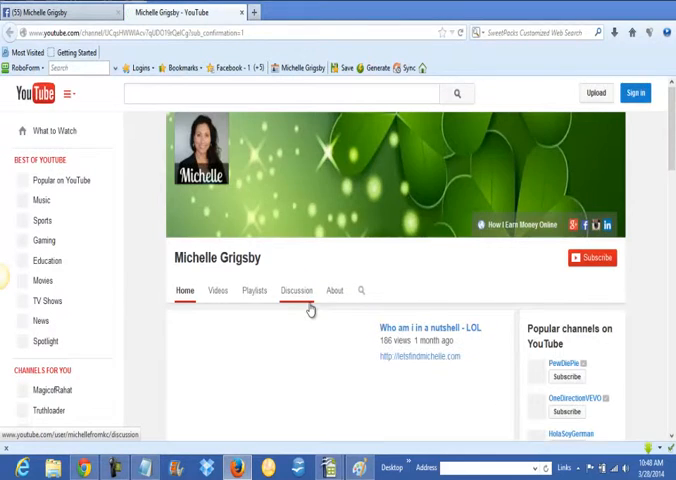
# - Load the channel URL with ?sub_confirmation=1 to show the Confirm Channel Subscription popup
pyautogui.click(592, 256)
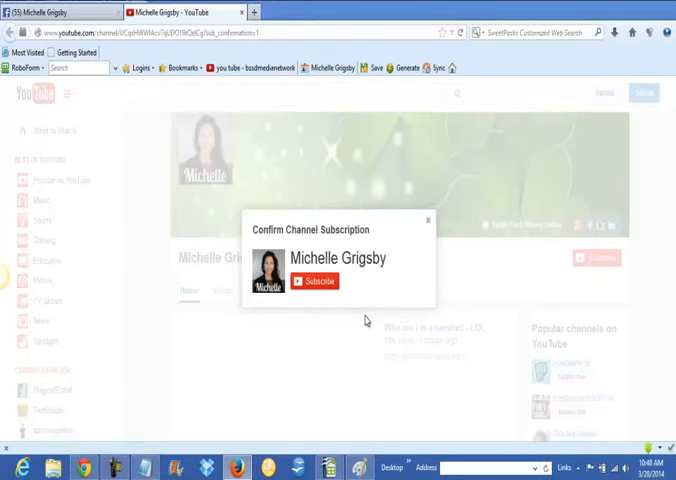
pyautogui.moveTo(432, 246)
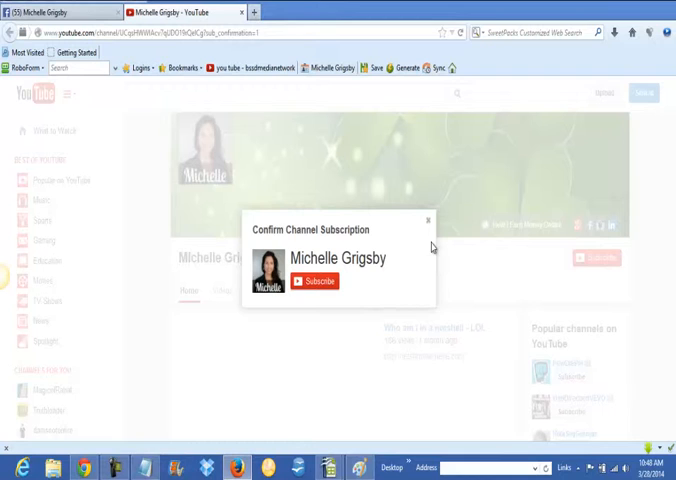
pyautogui.moveTo(264, 146)
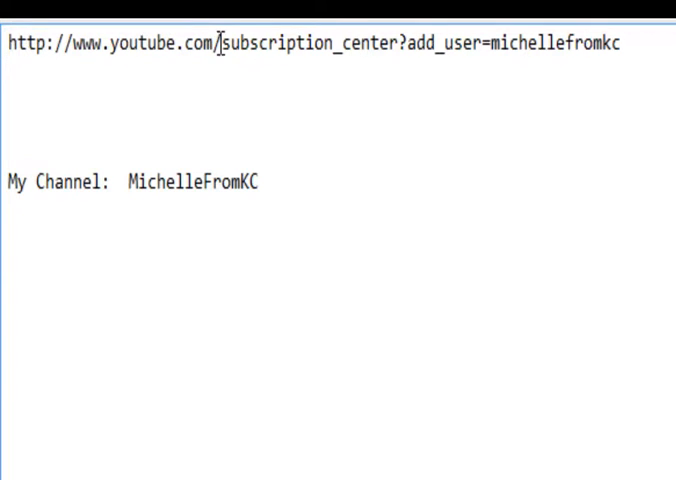
pyautogui.moveTo(216, 44); pyautogui.dragTo(376, 44)
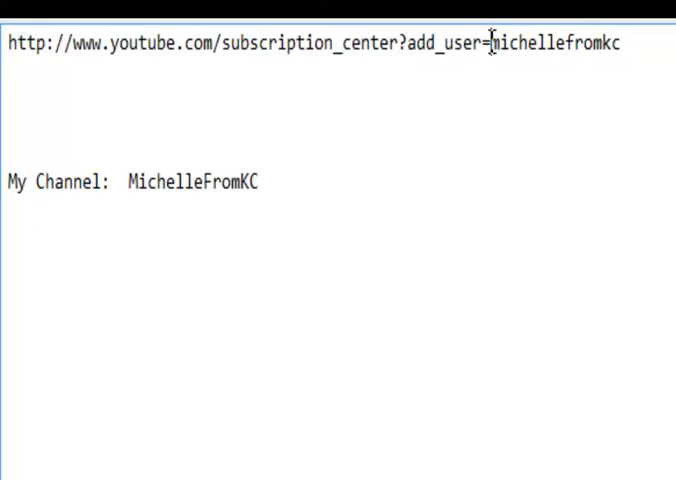
pyautogui.moveTo(492, 44); pyautogui.dragTo(618, 44)
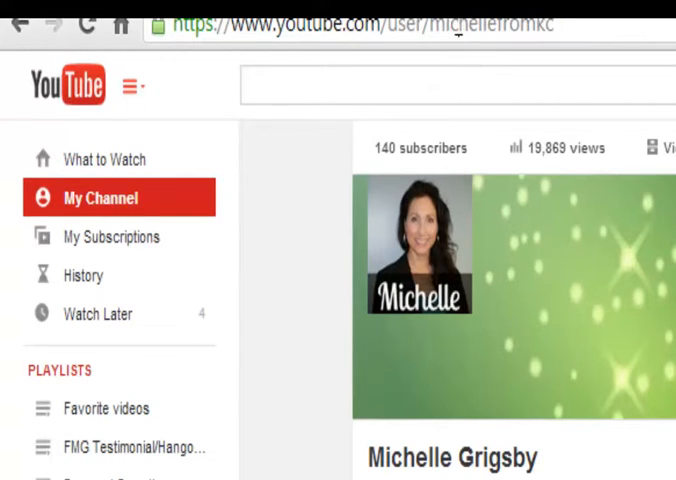
pyautogui.doubleClick(490, 24)
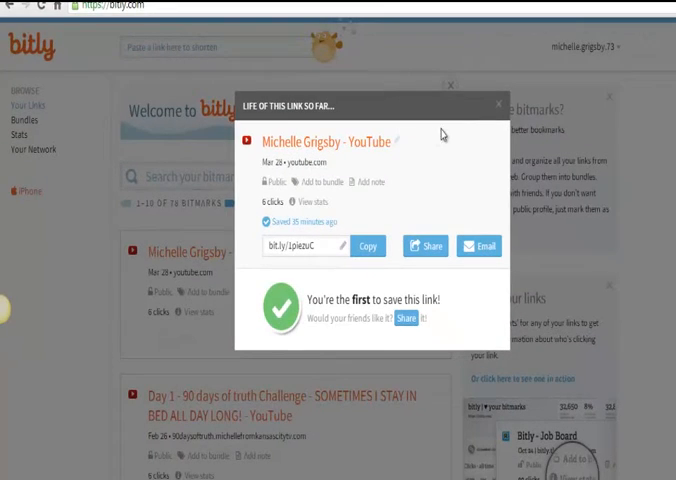
# - Select the bit.ly short link for Michelle Grigsby's YouTube page to copy it
pyautogui.click(496, 104)
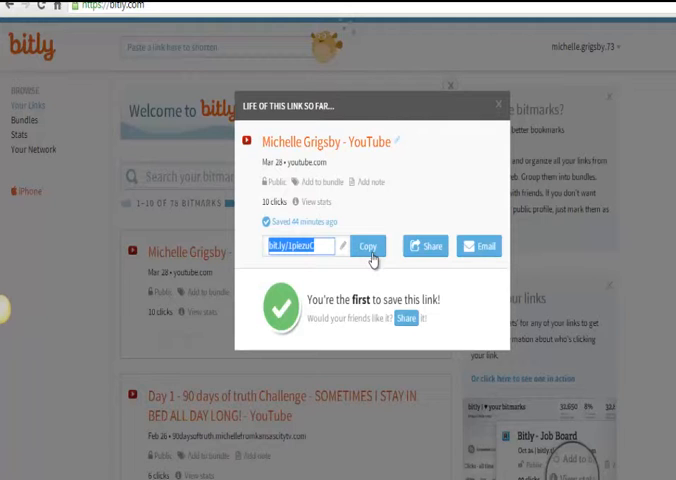
pyautogui.moveTo(140, 416)
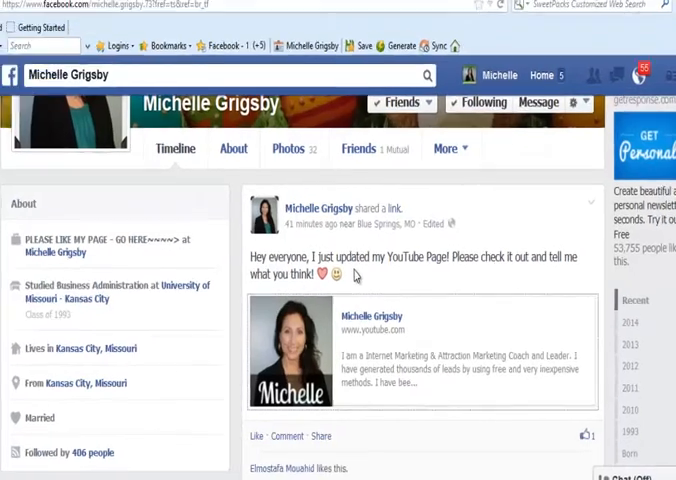
# - Scroll the Facebook timeline to the post sharing the updated YouTube page link
pyautogui.scroll(-3)
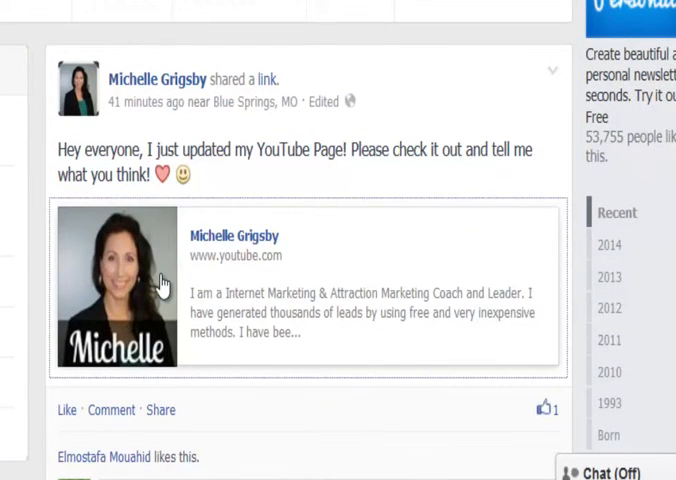
pyautogui.moveTo(222, 184)
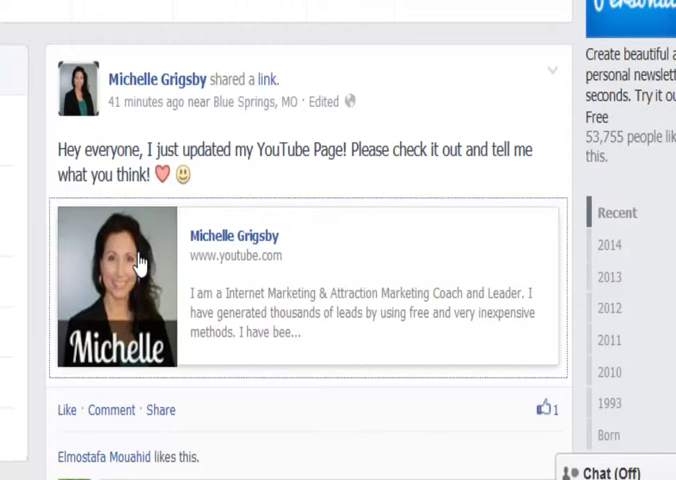
pyautogui.moveTo(248, 192)
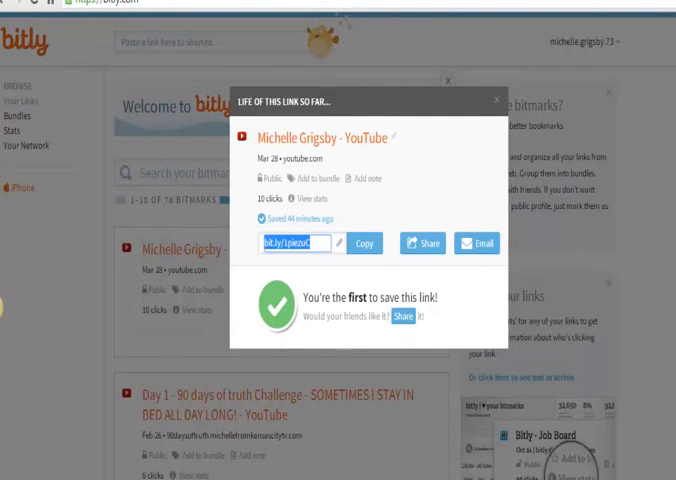
pyautogui.moveTo(64, 266)
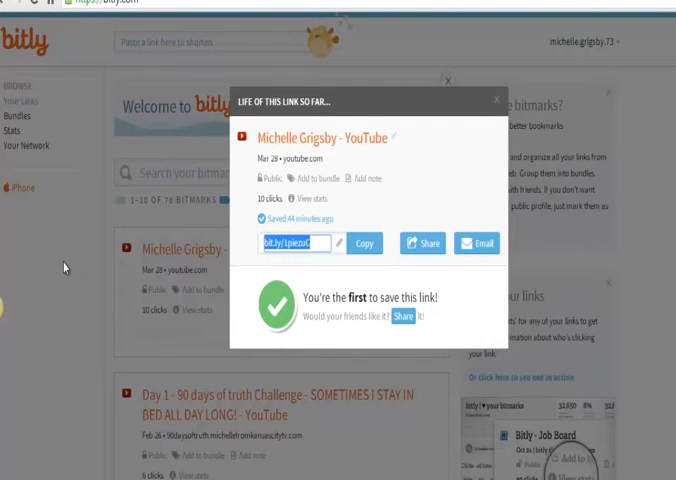